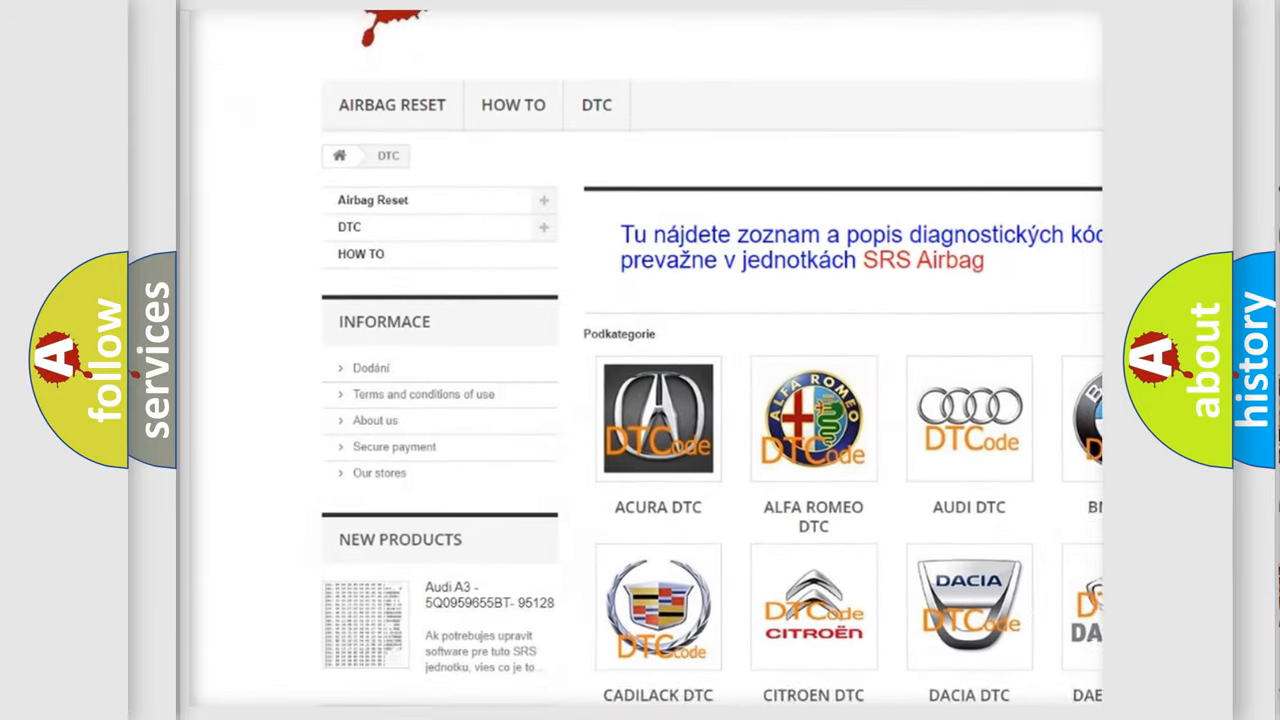
scroll(down, 3)
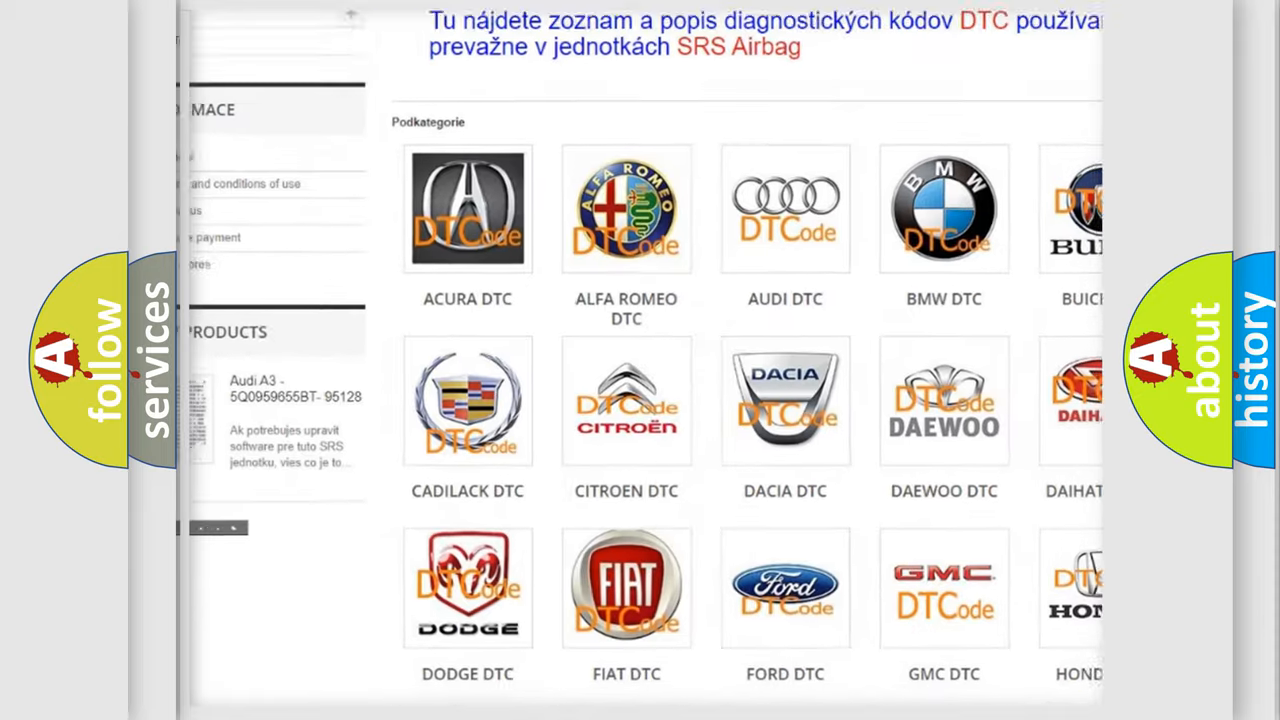
scroll(down, 3)
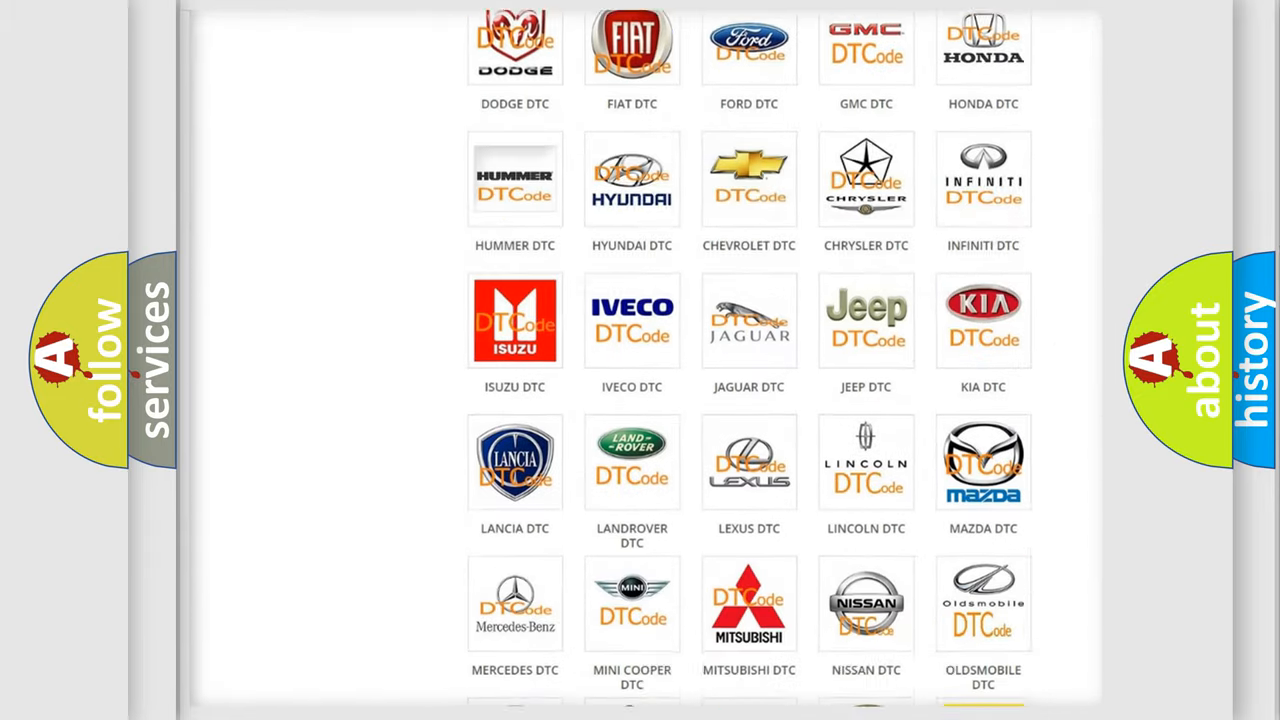
scroll(down, 3)
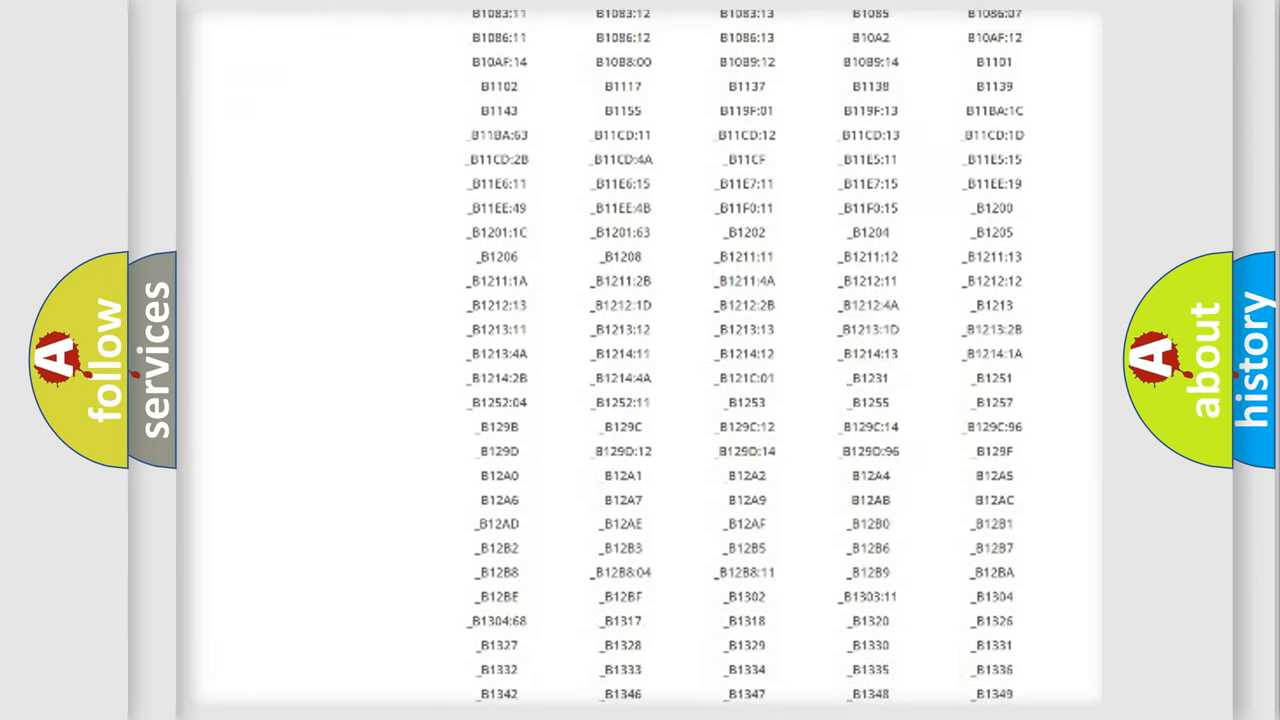
scroll(down, 3)
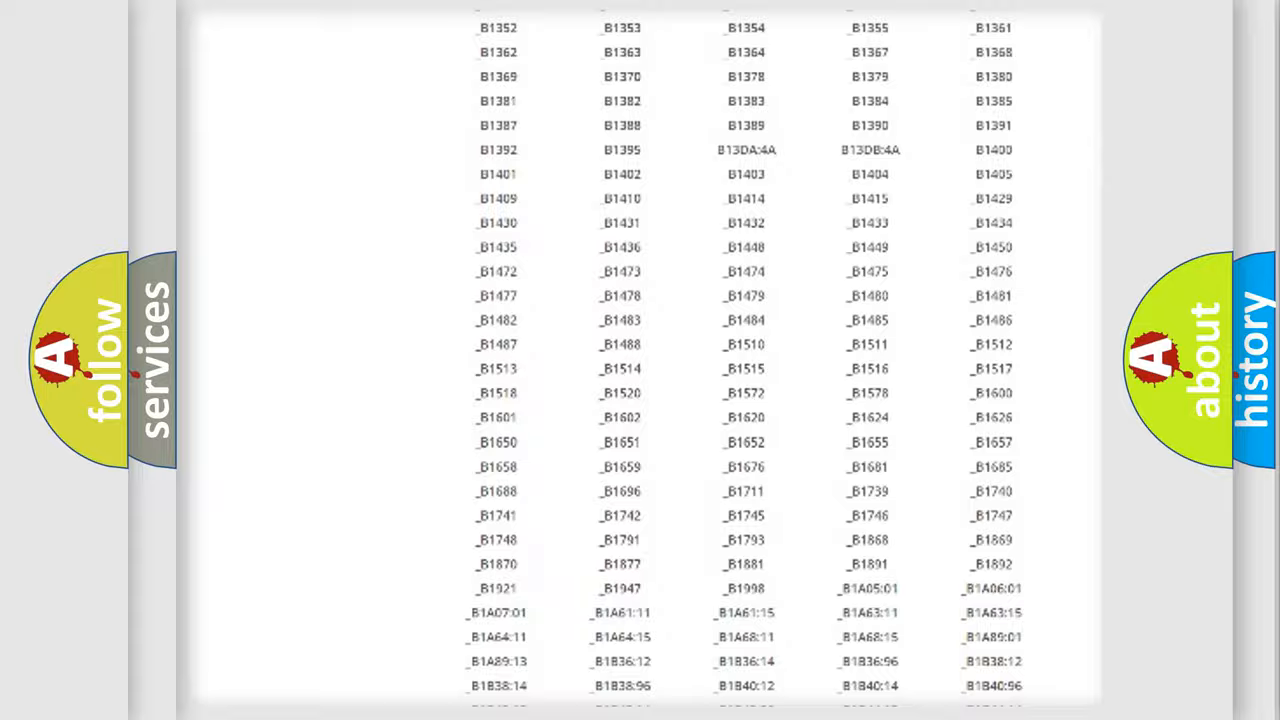